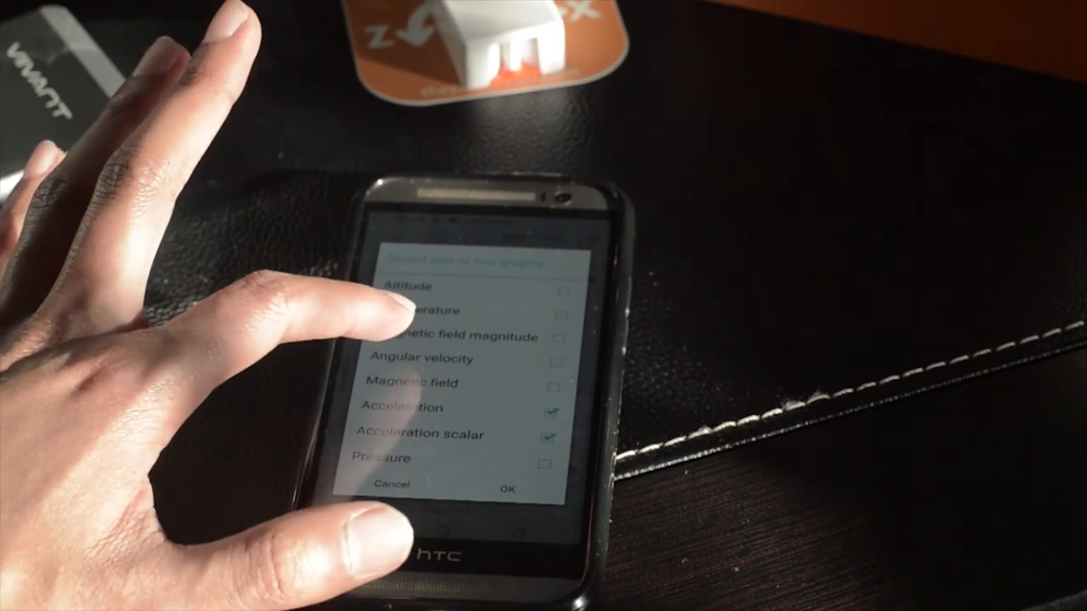
Step: Confirm Acceleration and Acceleration scalar and dismiss the camera reading-rate warning to show the graphs
left_click(506, 490)
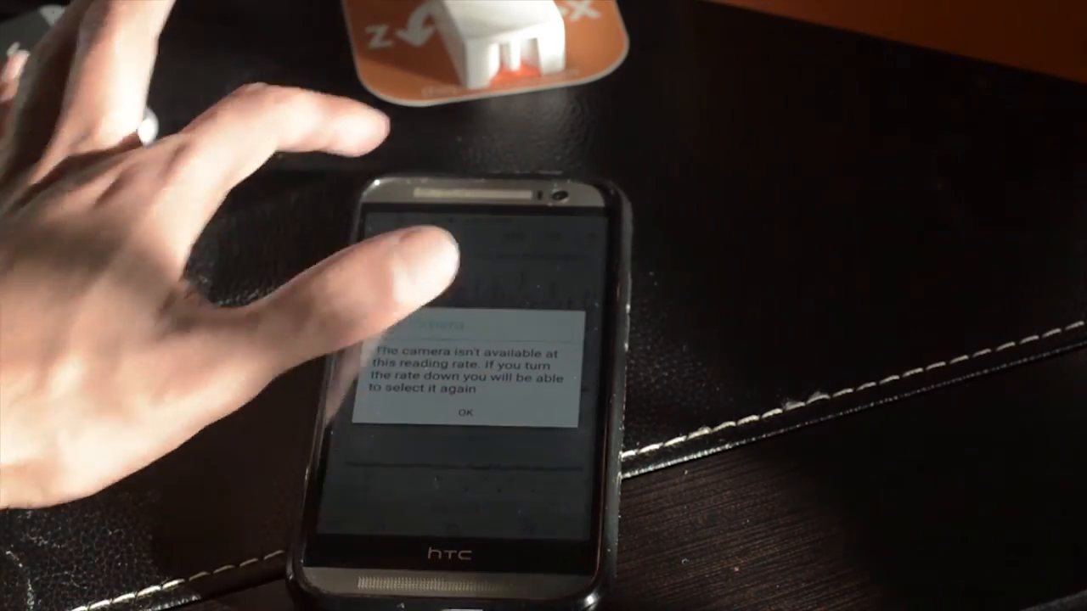
left_click(458, 414)
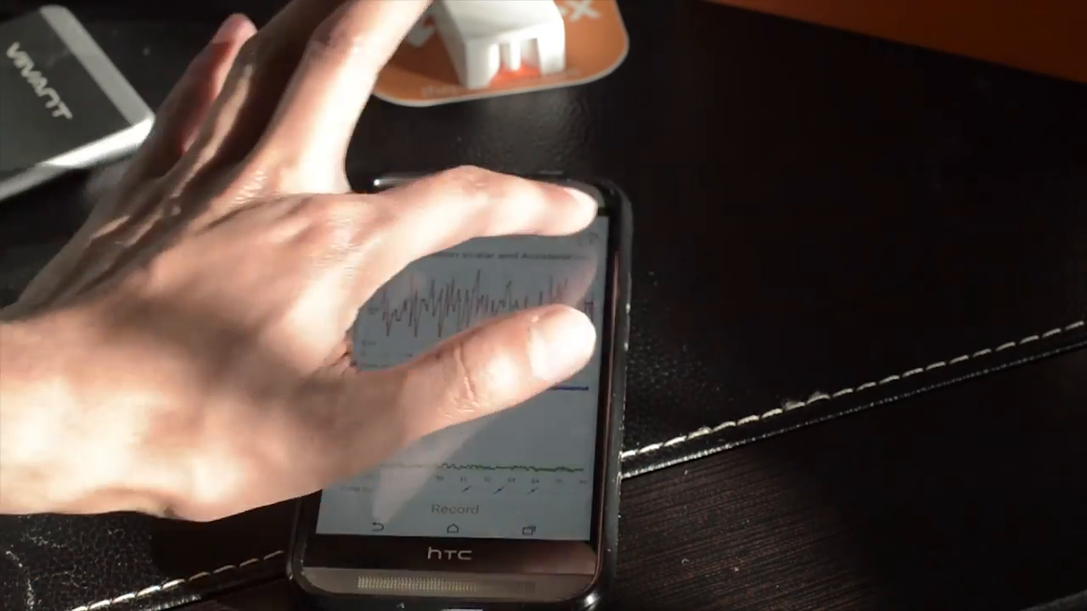